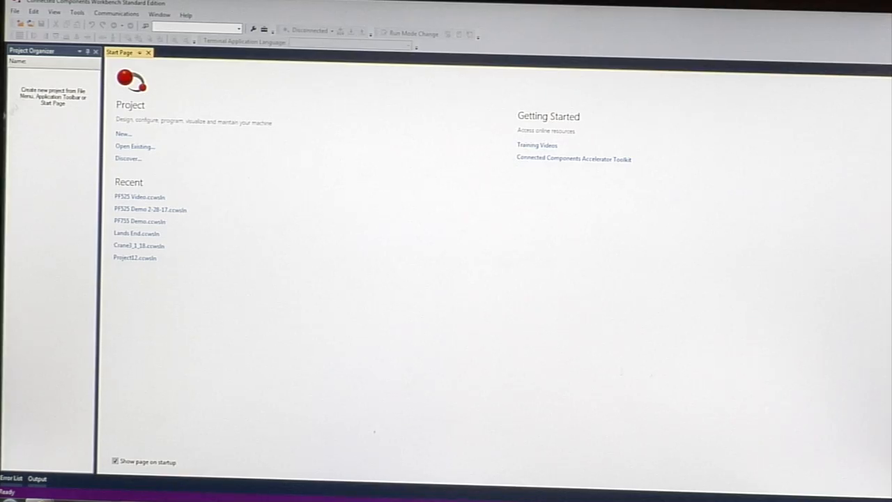
Create a new project with 'Add Device on Create' enabled so the device catalog appears.
click(123, 134)
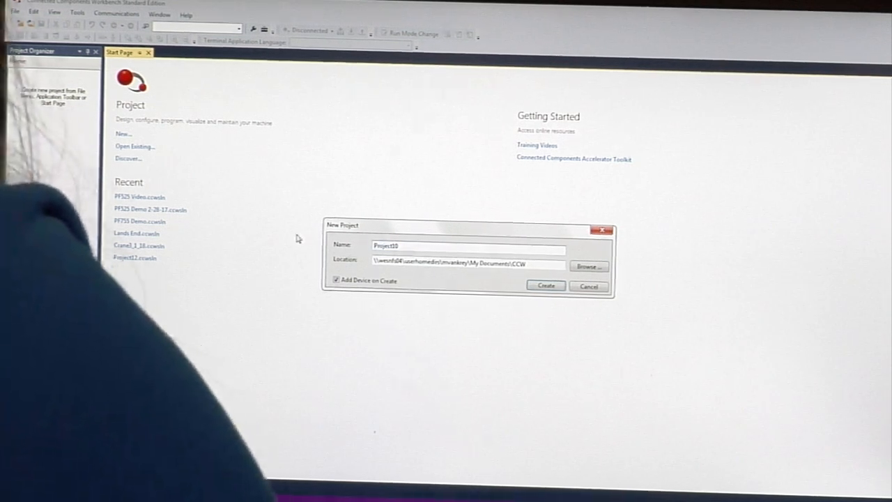
click(547, 284)
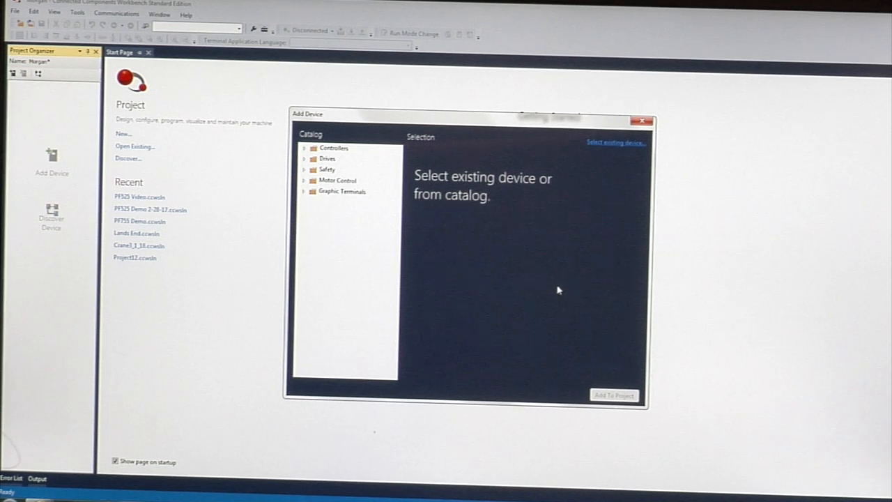
Add a PowerFlex 525 from the Drives category to the project.
click(304, 159)
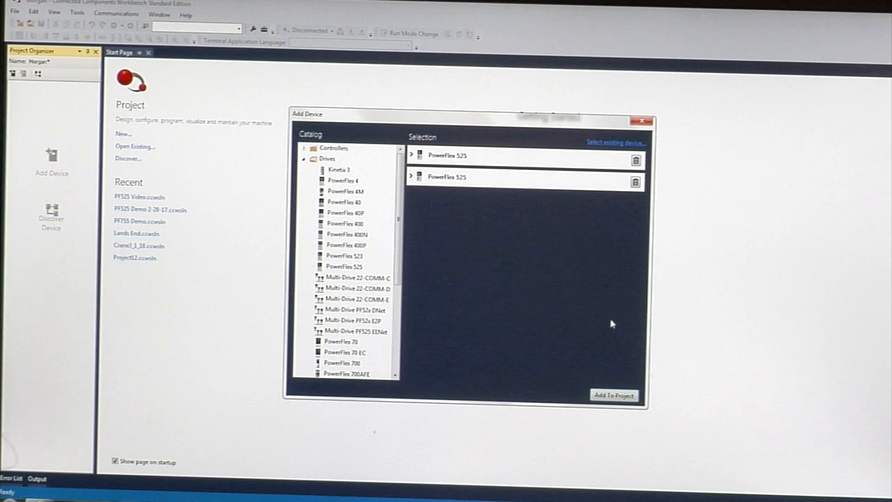
click(614, 396)
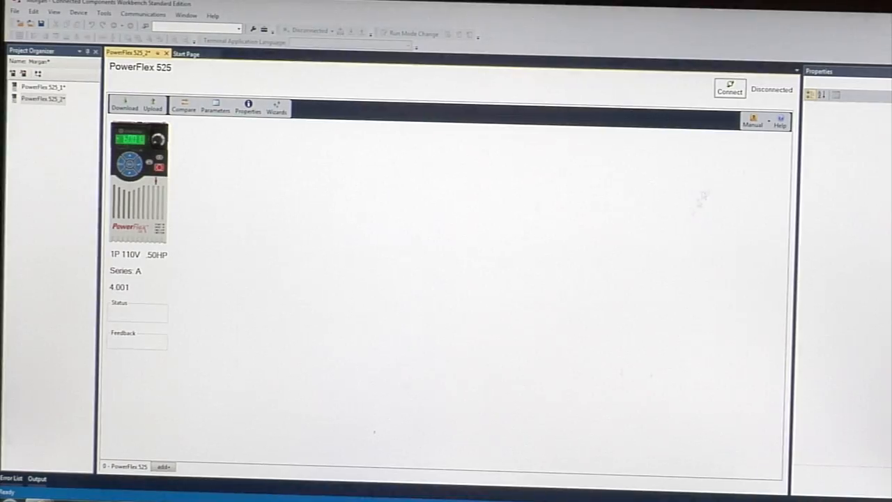
Connect to the drive online through the AB_DF1-1 Data Highway Plus driver.
click(729, 89)
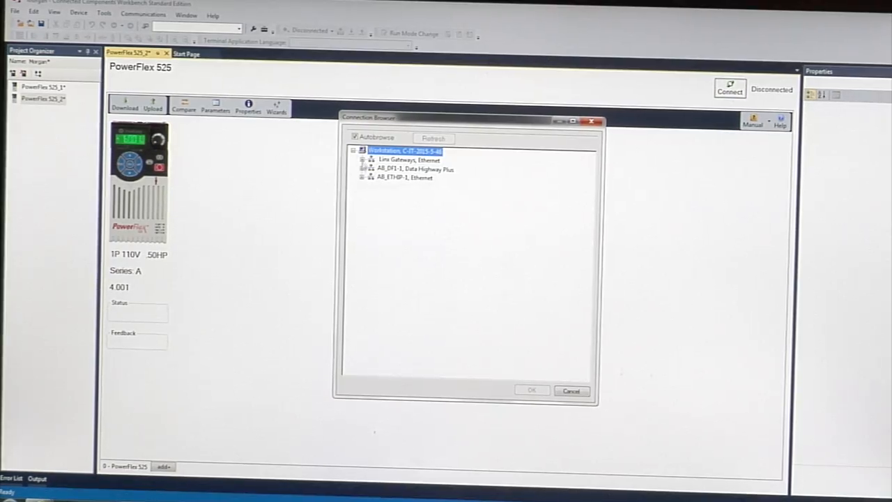
click(410, 159)
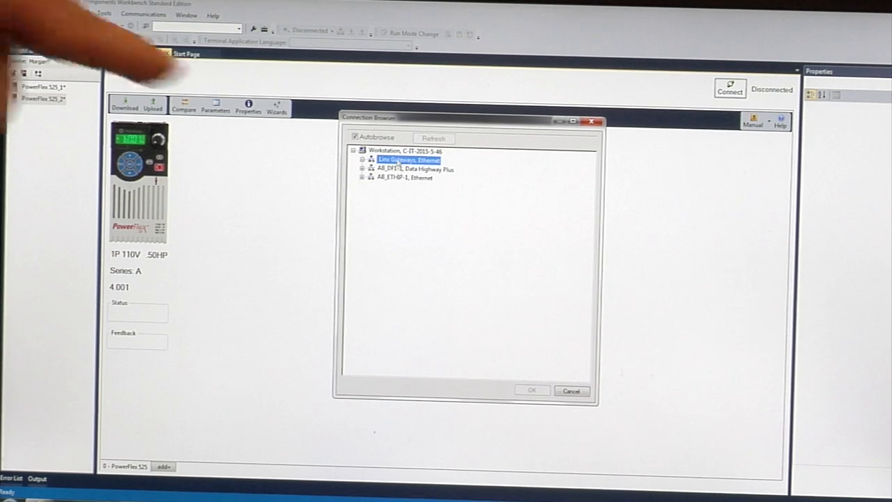
click(416, 169)
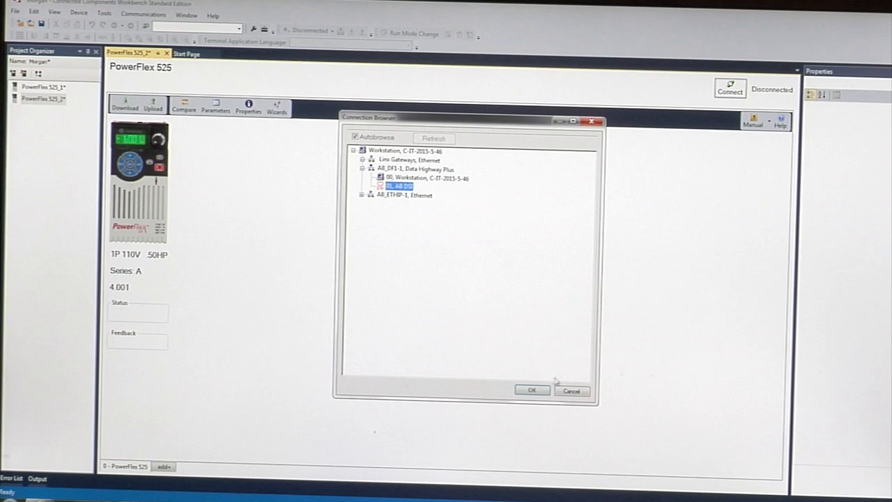
click(532, 390)
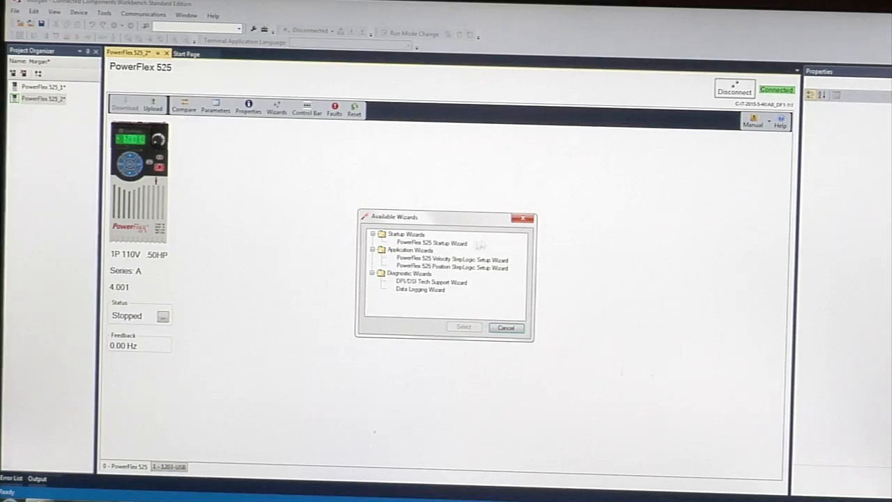
Launch the PowerFlex 525 Startup Wizard so it begins uploading the drive's parameters.
click(431, 242)
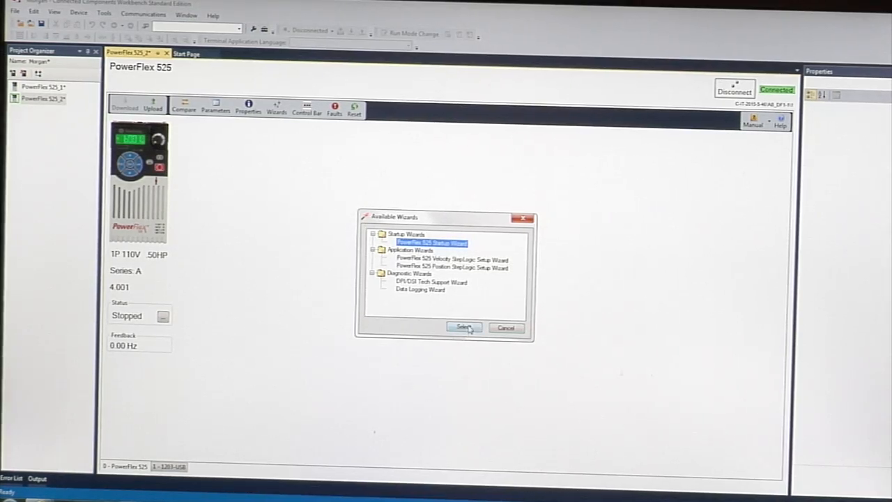
click(463, 327)
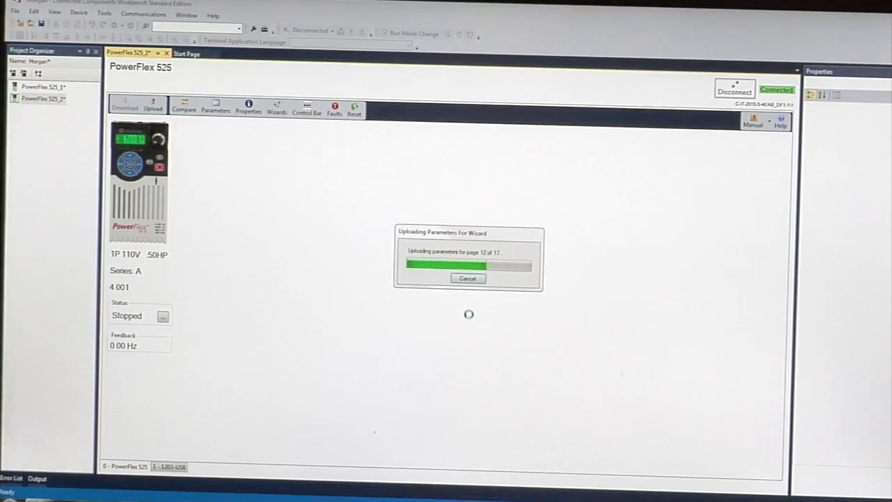